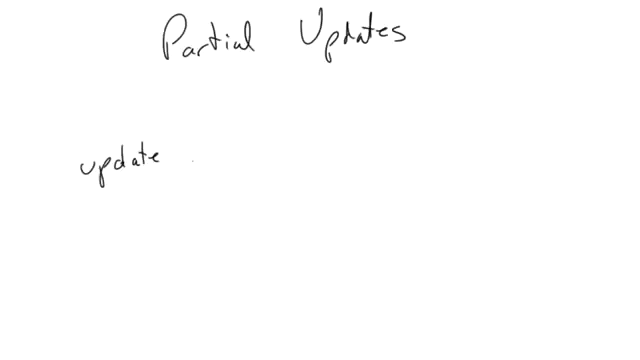
# Title the whiteboard page 'Partial Updates' and write 'update' beneath it.
pyautogui.write('orders')
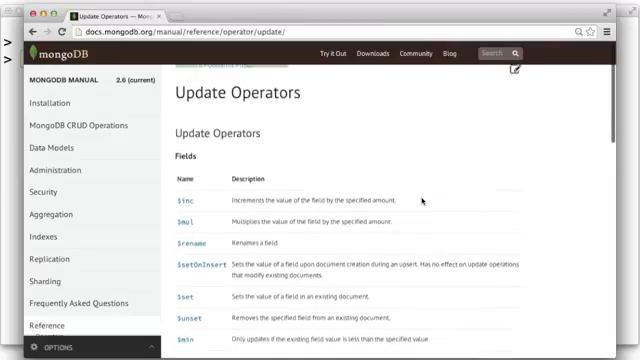
# Scroll the Update Operators reference down to array operators such as $addToSet, $pop, $pull and $push.
pyautogui.scroll(-3)
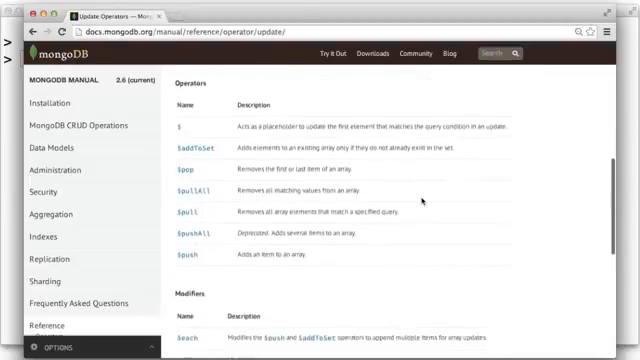
pyautogui.scroll(-3)
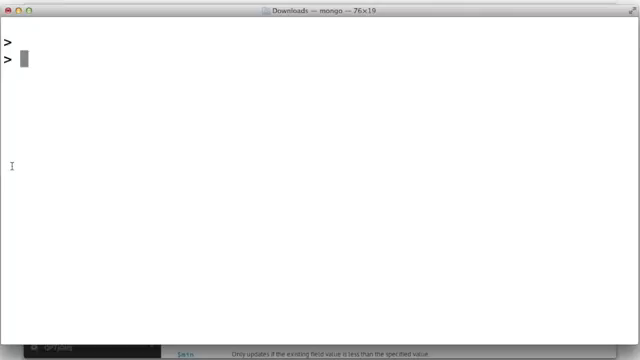
# List pcat.test's documents, then update _id 101 with $set : { y : 100 }.
pyautogui.write('t')
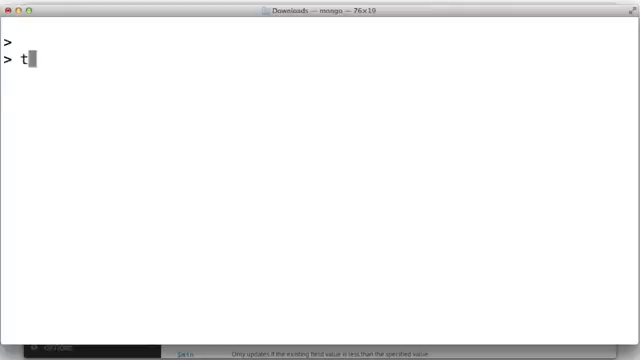
pyautogui.write('.find(')
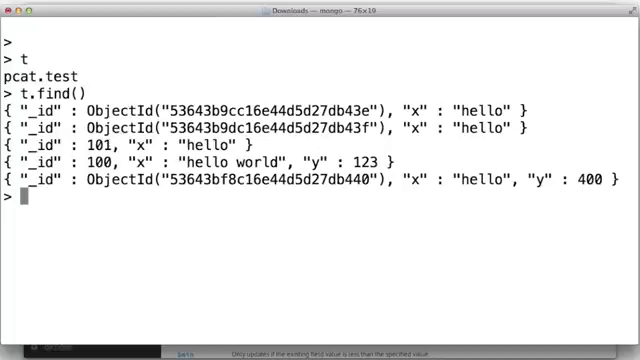
pyautogui.write('t.update( { _id : 101 } ,')
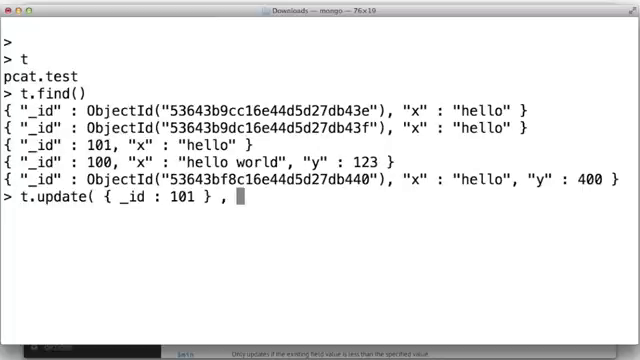
pyautogui.write('{ $set : {')
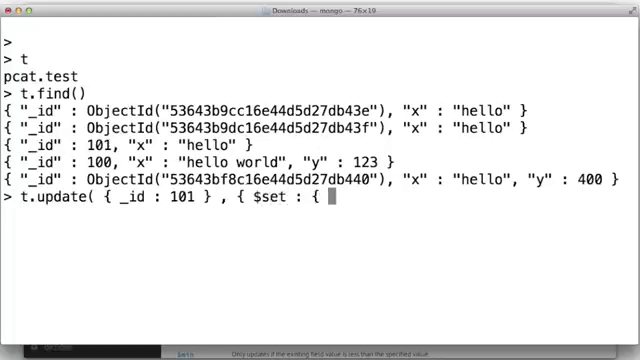
pyautogui.write('y : 100 } } )')
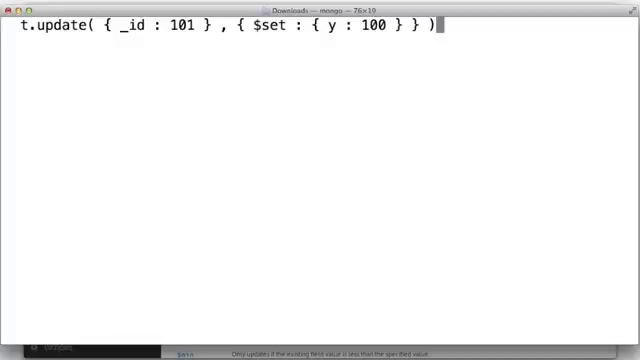
pyautogui.doubleClick(120, 31)
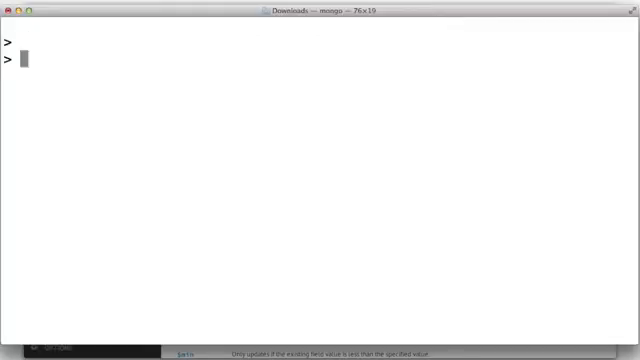
# Store { $set : { y : 100 } } in mydoc and list documents showing y : 100.
pyautogui.write('mydoc = { $set : { y : 100 } }')
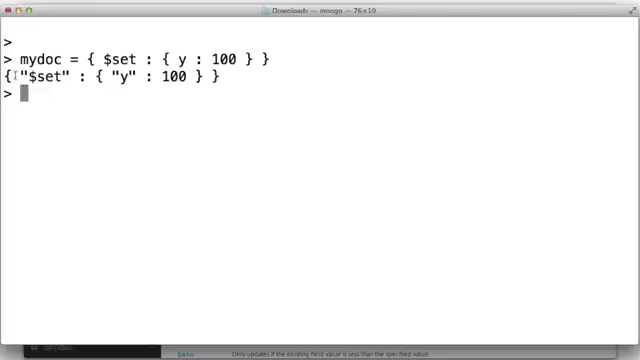
pyautogui.moveTo(10, 78); pyautogui.dragTo(210, 78)
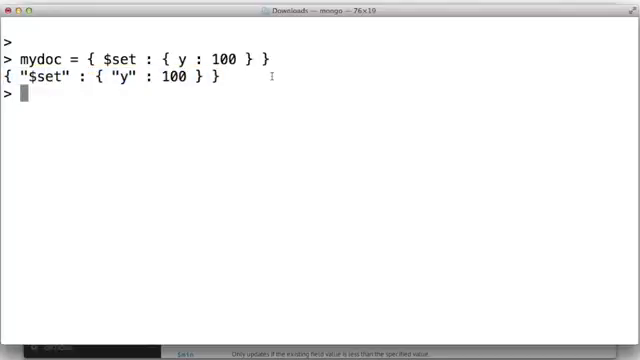
pyautogui.write('t.find()')
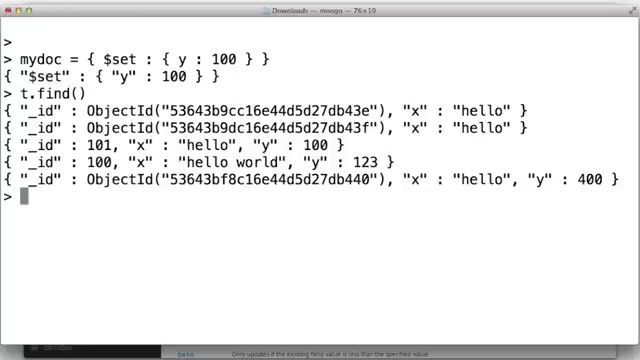
# Increment _id 101's y to 101, push "hi" into arr, and clear the screen.
pyautogui.write('t.update( { _id : 101 } , { $inc : { y : 1 } } )')
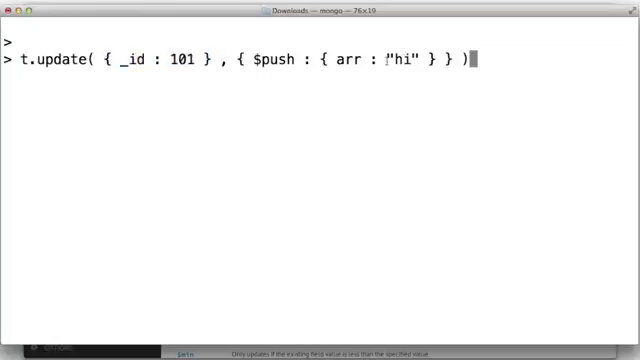
pyautogui.doubleClick(350, 68)
pyautogui.write('t.find()')
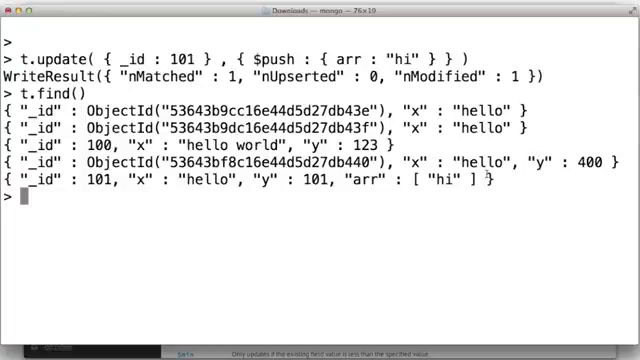
pyautogui.press('Return')
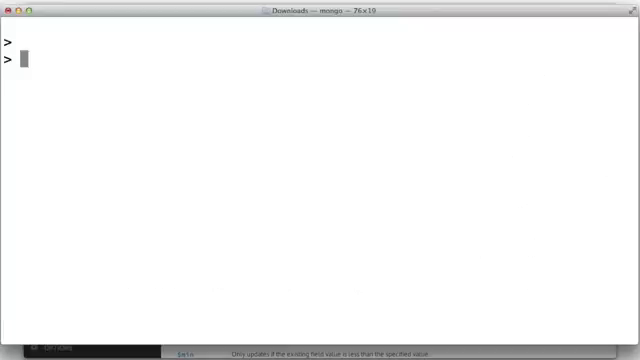
# Repeatedly $addToSet "bye" into _id 101's arr and confirm it appears only once.
pyautogui.write('t.find()')
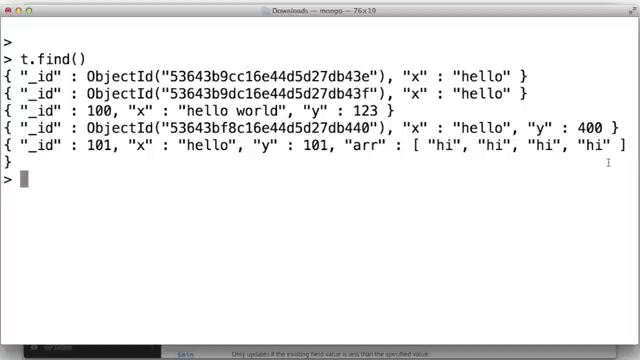
pyautogui.write('t.update( { _id : 101 } , { $addToSet : { arr : "bye" } }')
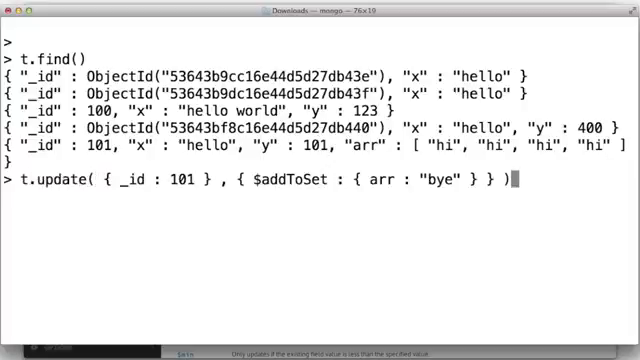
pyautogui.press('Return')
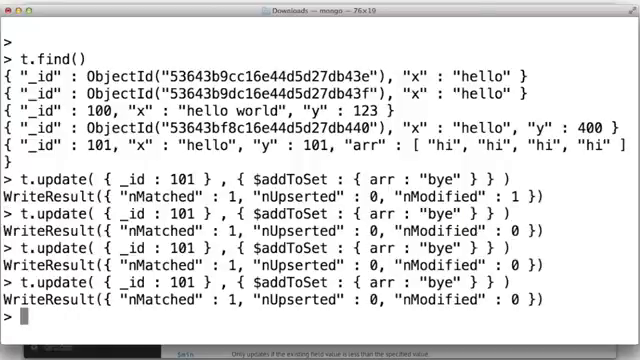
pyautogui.write('t.find()')
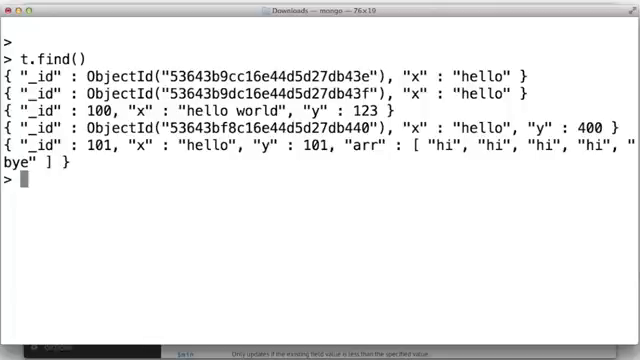